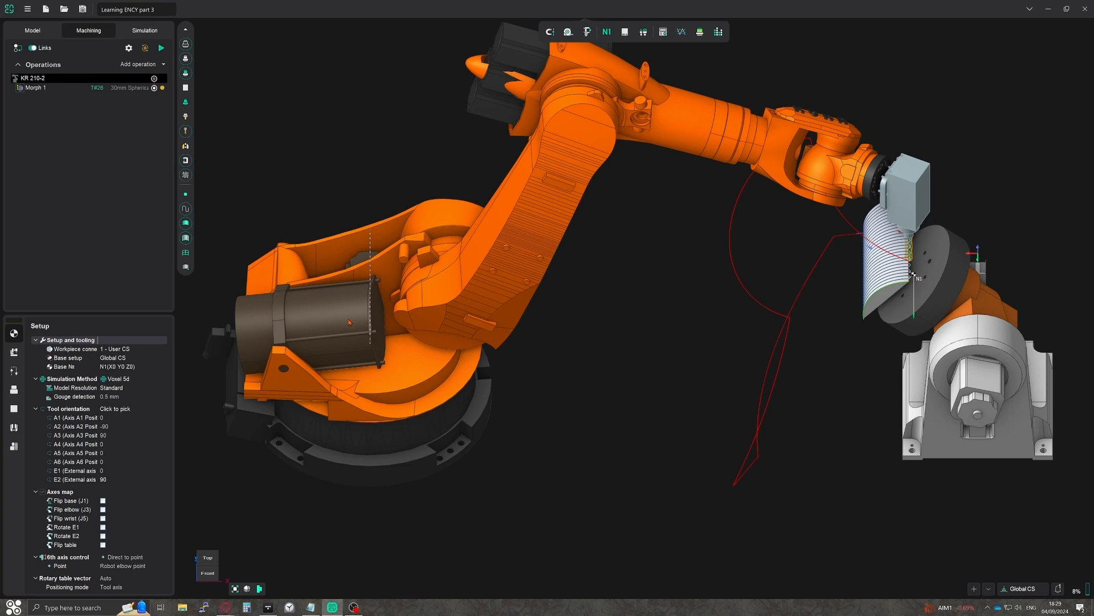
pyautogui.moveTo(325, 315)
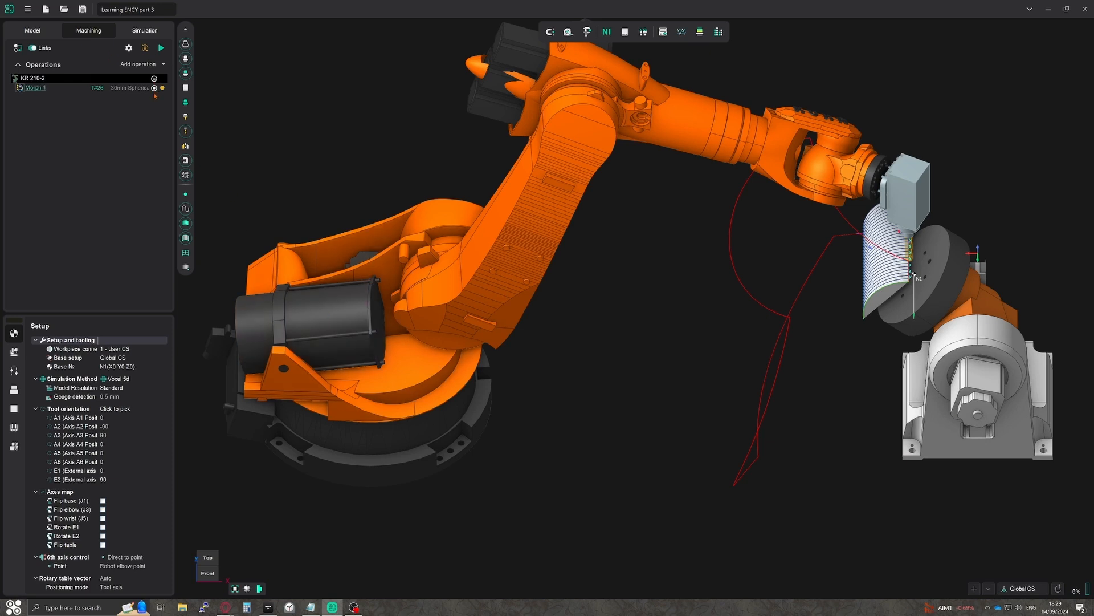
# Copy Morph 1 into a new Morph 2 operation and begin its job assignment.
pyautogui.click(141, 64)
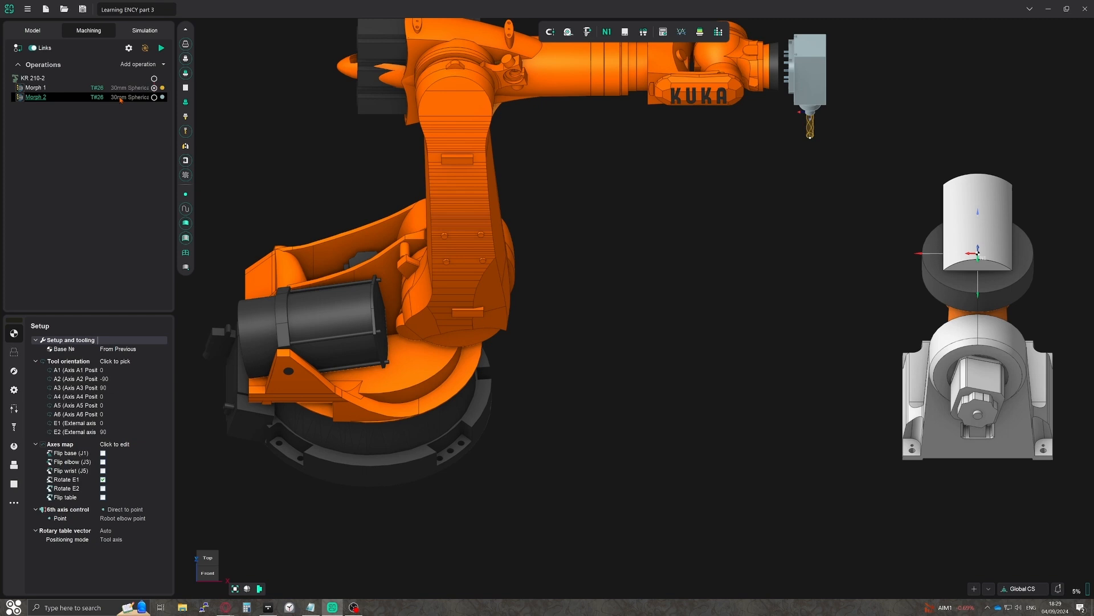
pyautogui.click(13, 389)
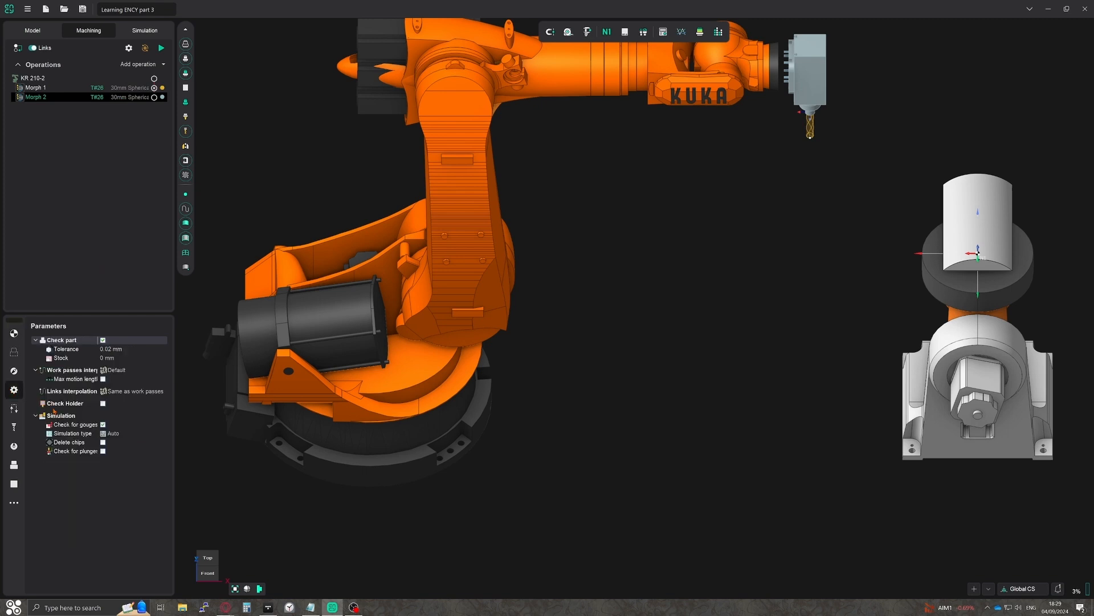
pyautogui.click(13, 371)
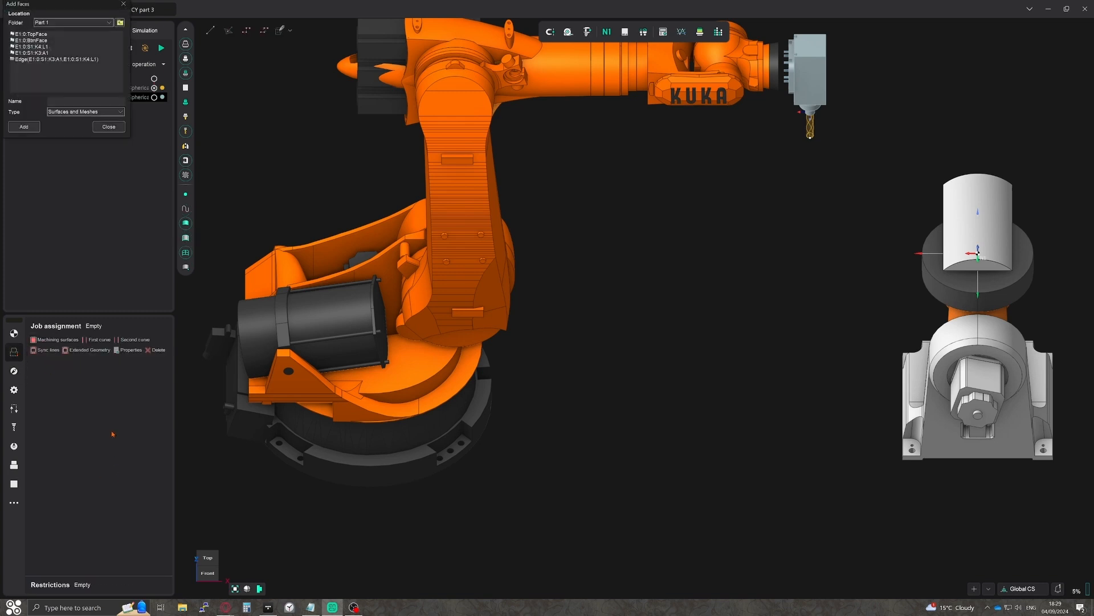
# Assign the cylinder face as machining surface with the edge as first curve and a second curve.
pyautogui.click(977, 230)
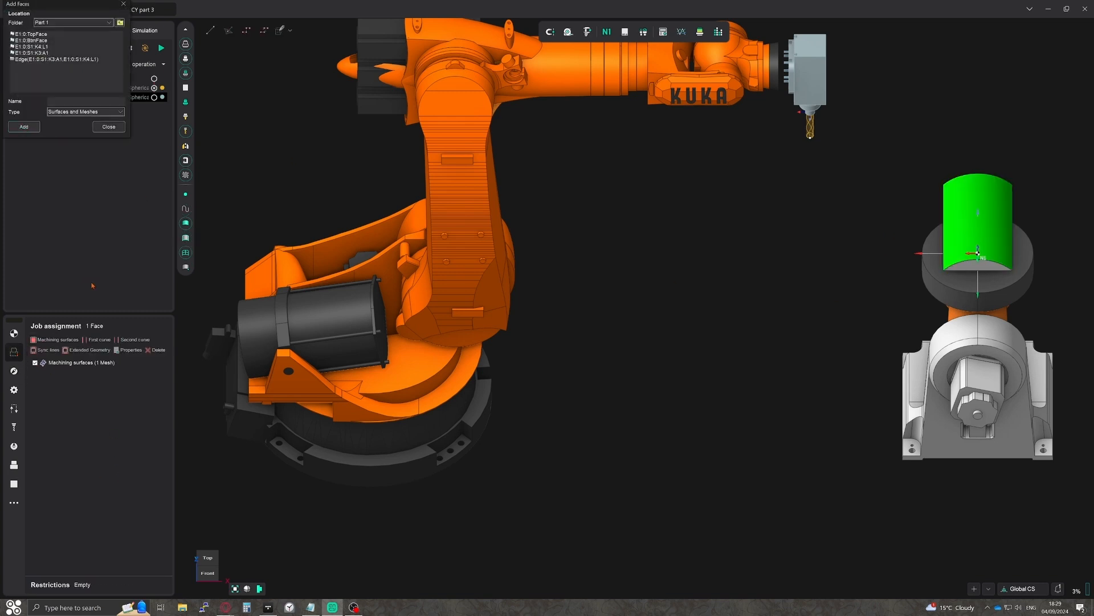
pyautogui.click(84, 112)
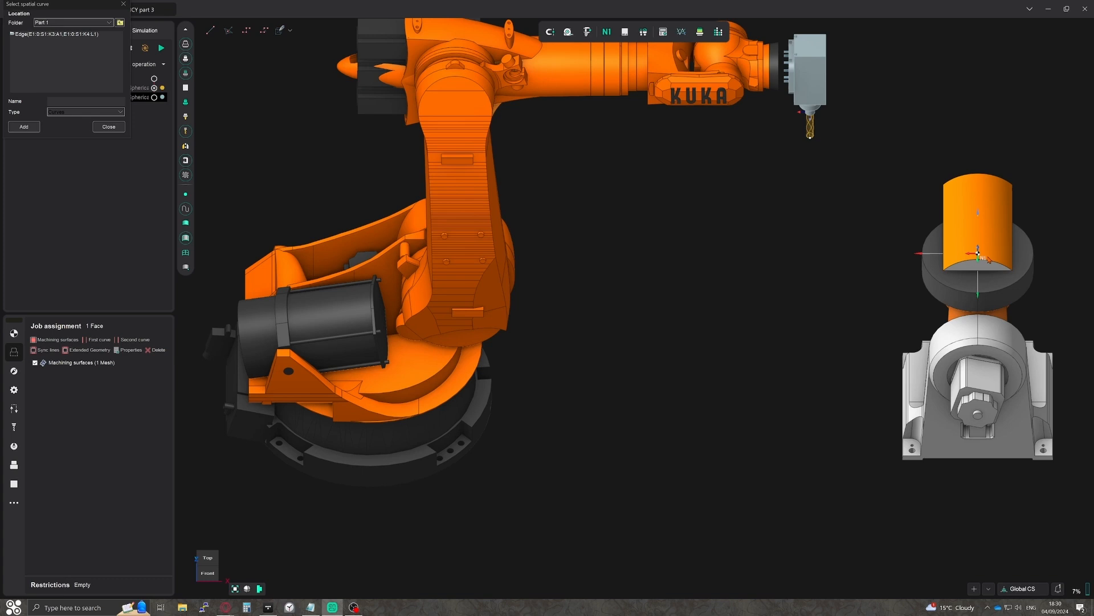
pyautogui.click(977, 223)
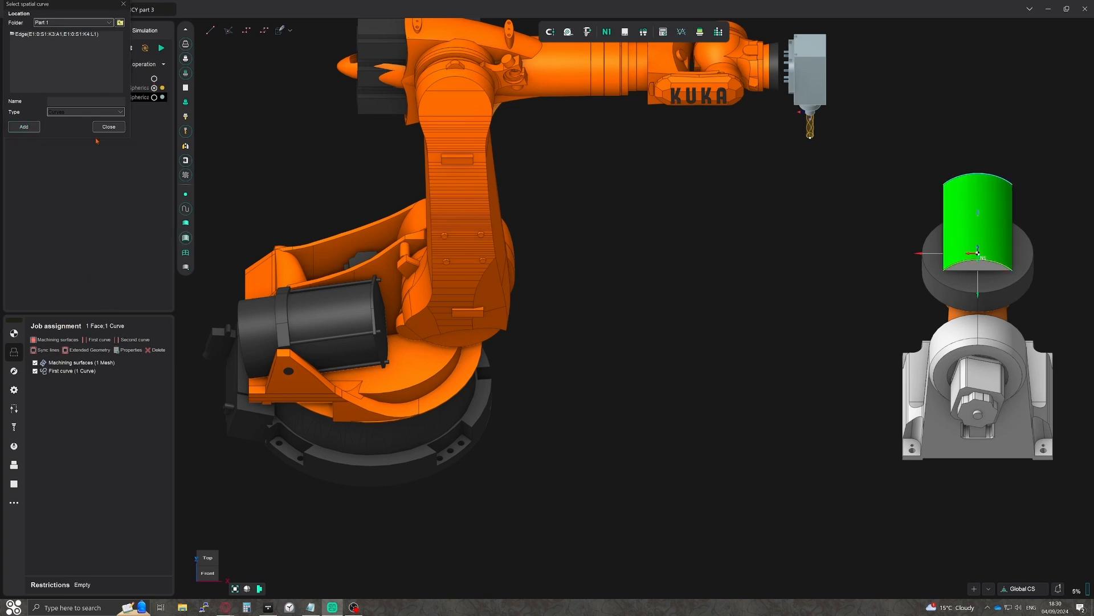
pyautogui.click(108, 127)
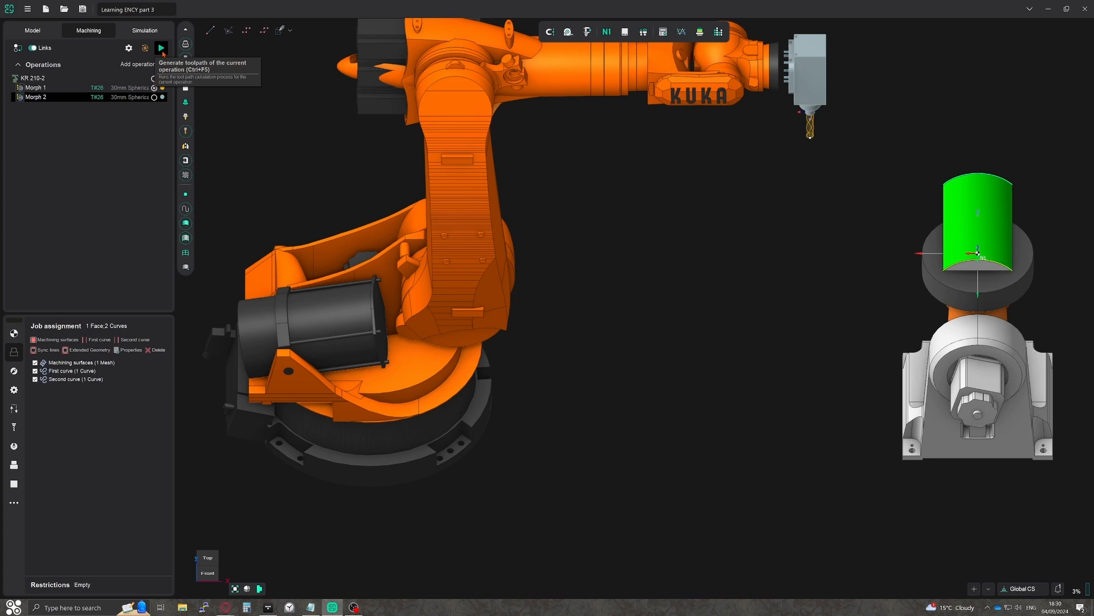
# Calculate the Morph 2 toolpath on the cylinder face.
pyautogui.click(161, 47)
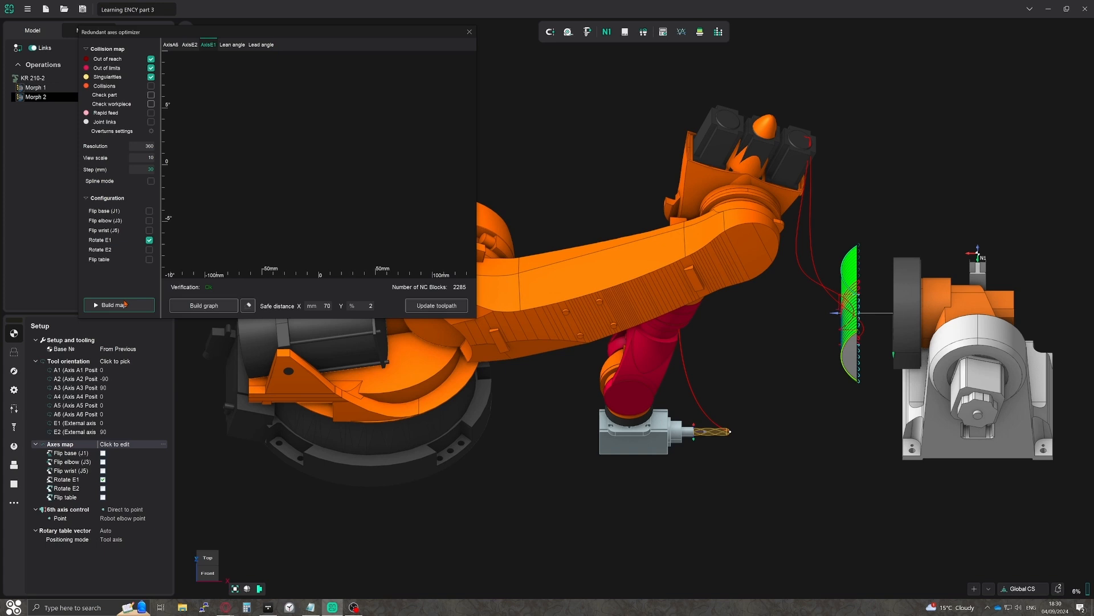
# Build the redundant-axis collision map showing reach, limit and singularity zones.
pyautogui.click(119, 305)
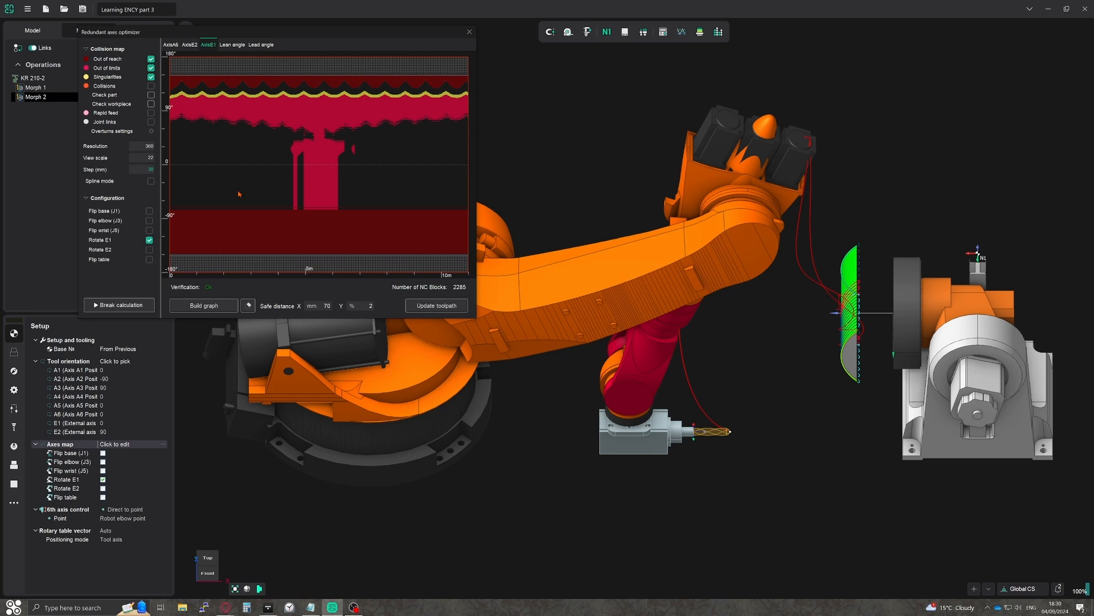
pyautogui.click(118, 305)
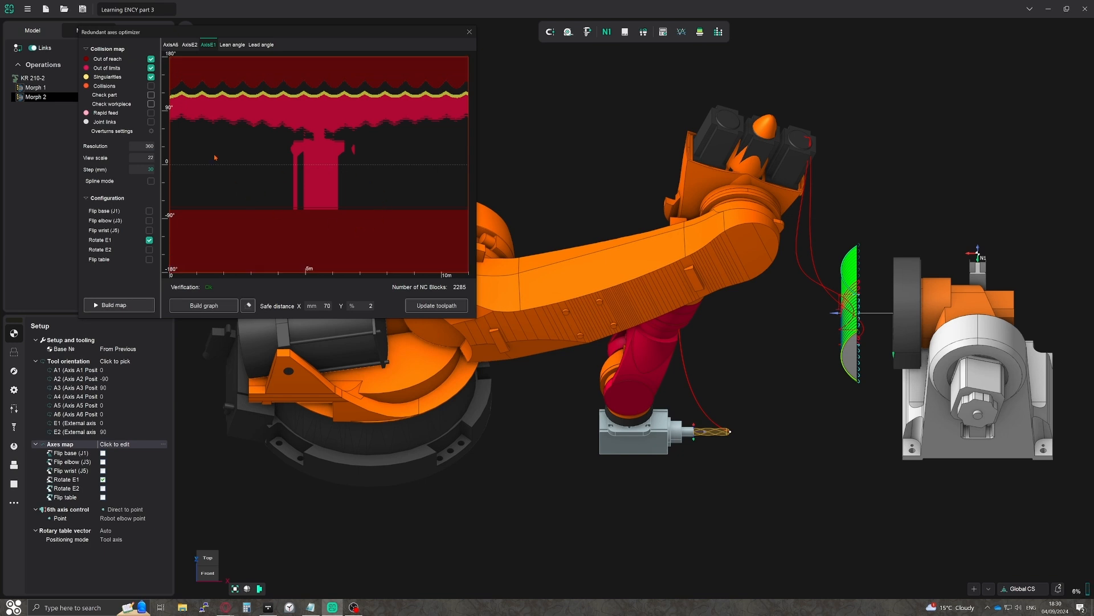
pyautogui.moveTo(105, 68)
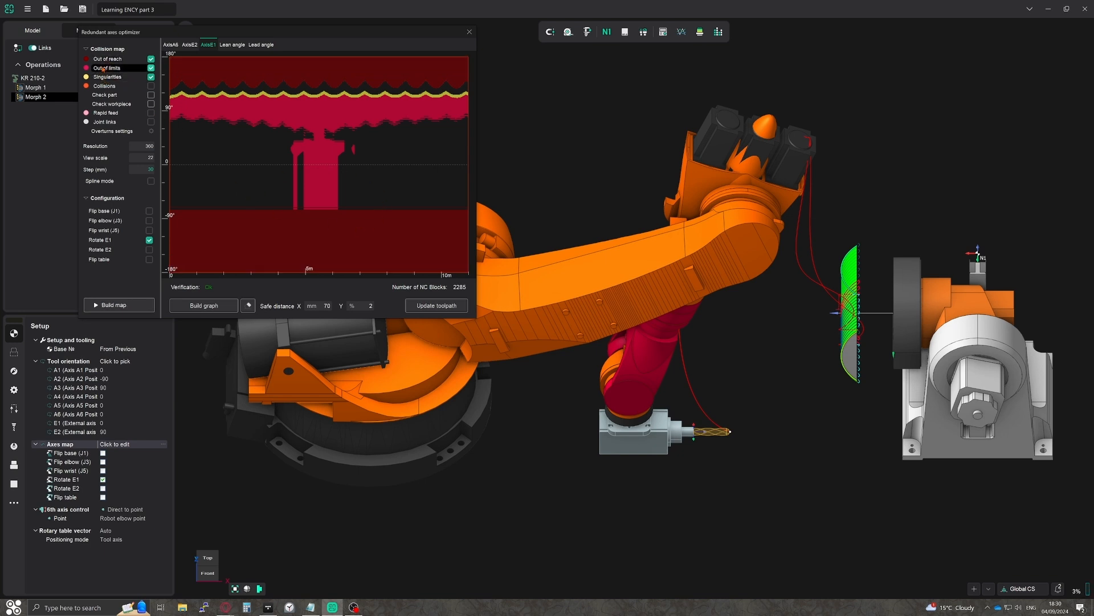
pyautogui.moveTo(105, 77)
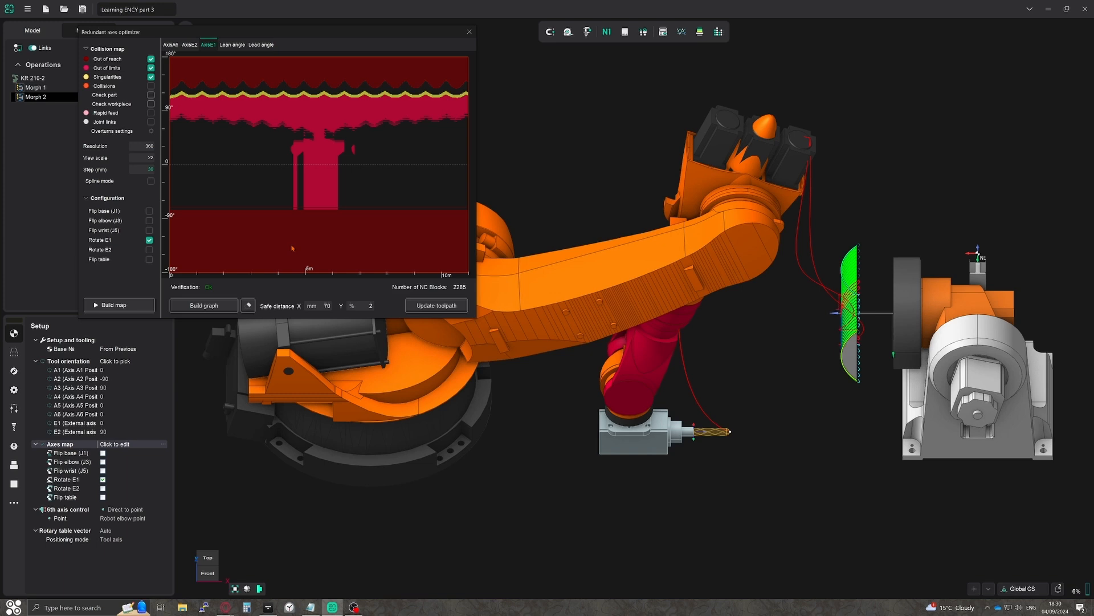
pyautogui.moveTo(228, 241)
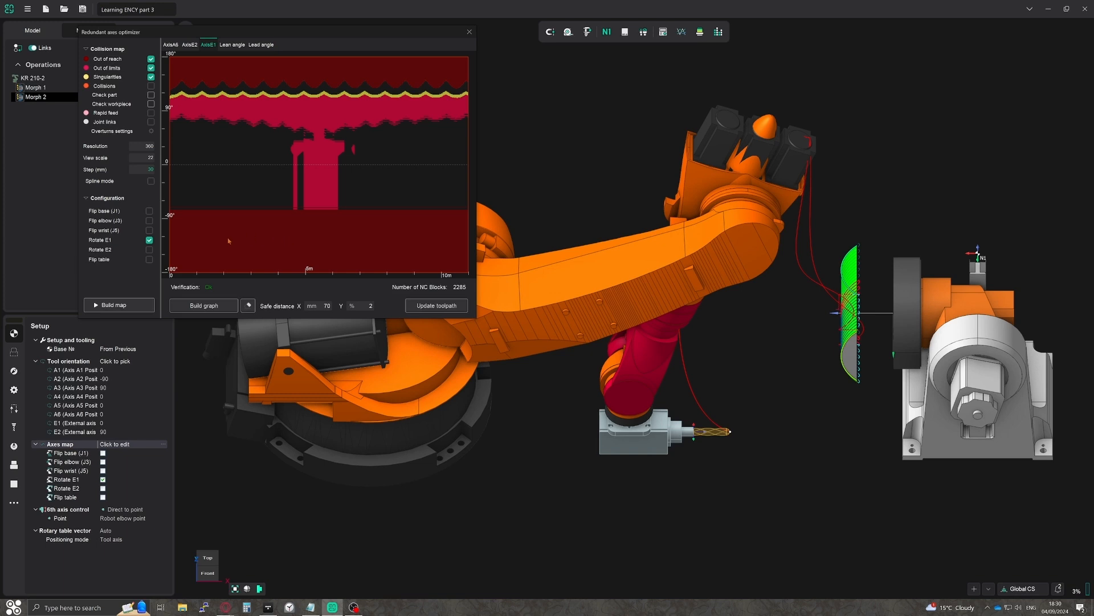
# Build the axis graph along the upper band of the collision map.
pyautogui.click(203, 306)
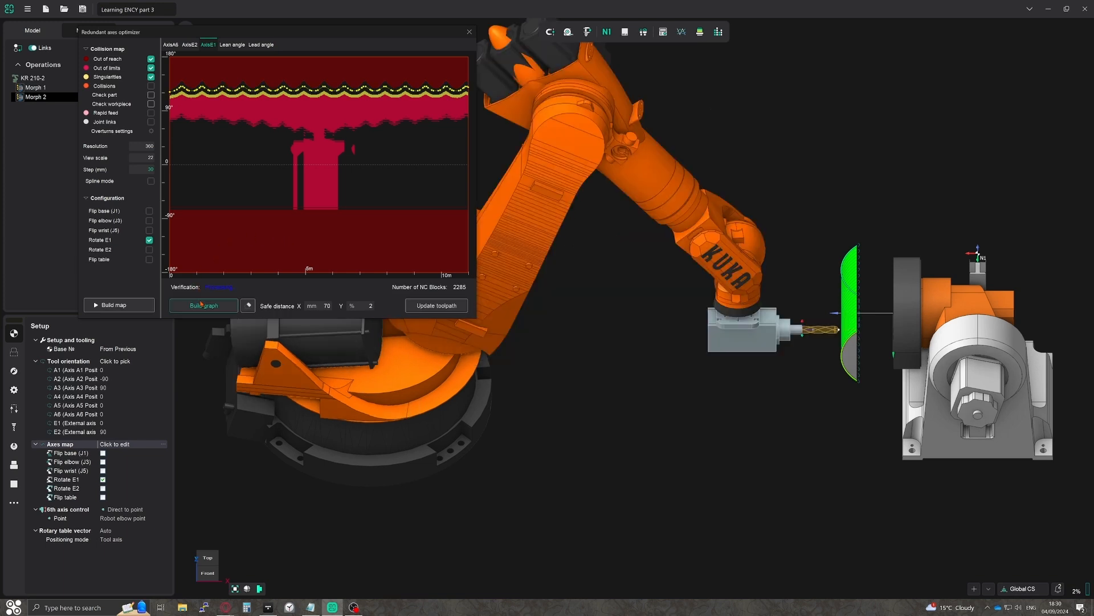
pyautogui.click(203, 305)
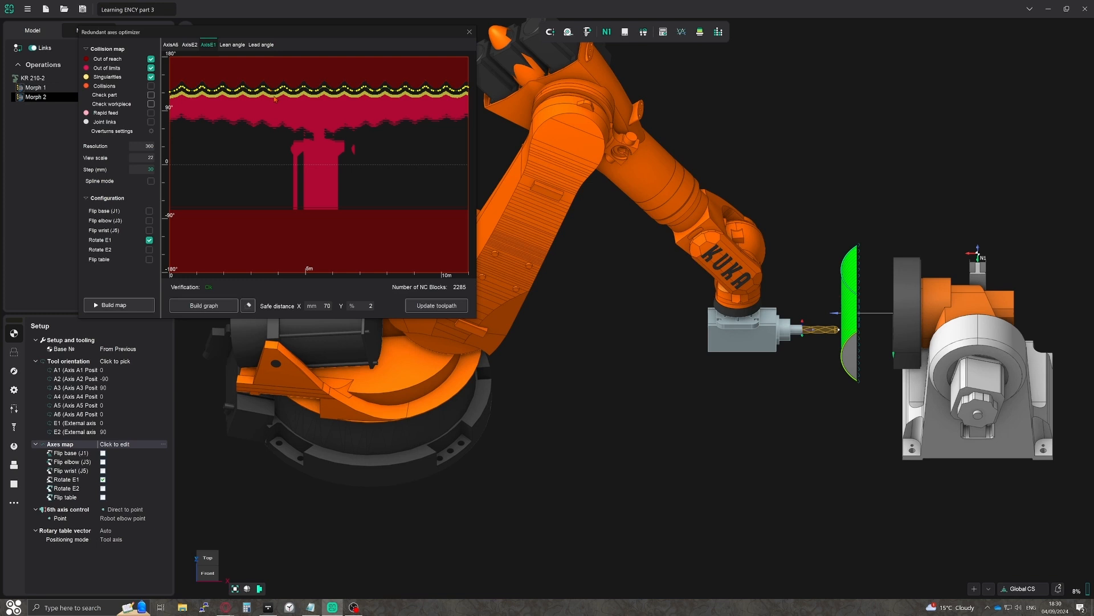
pyautogui.moveTo(329, 169)
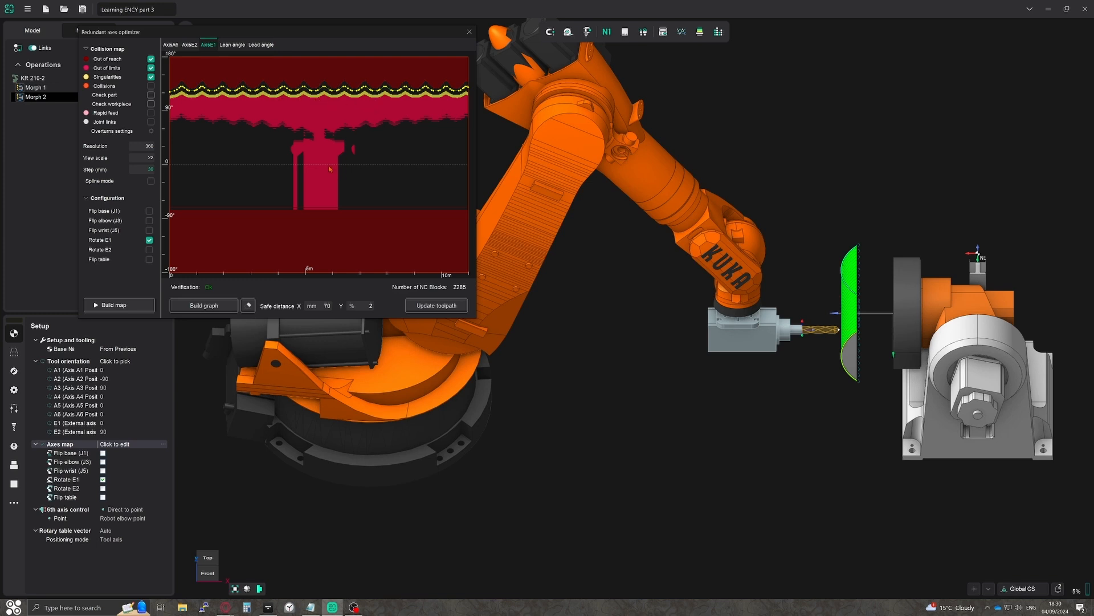
pyautogui.moveTo(221, 121)
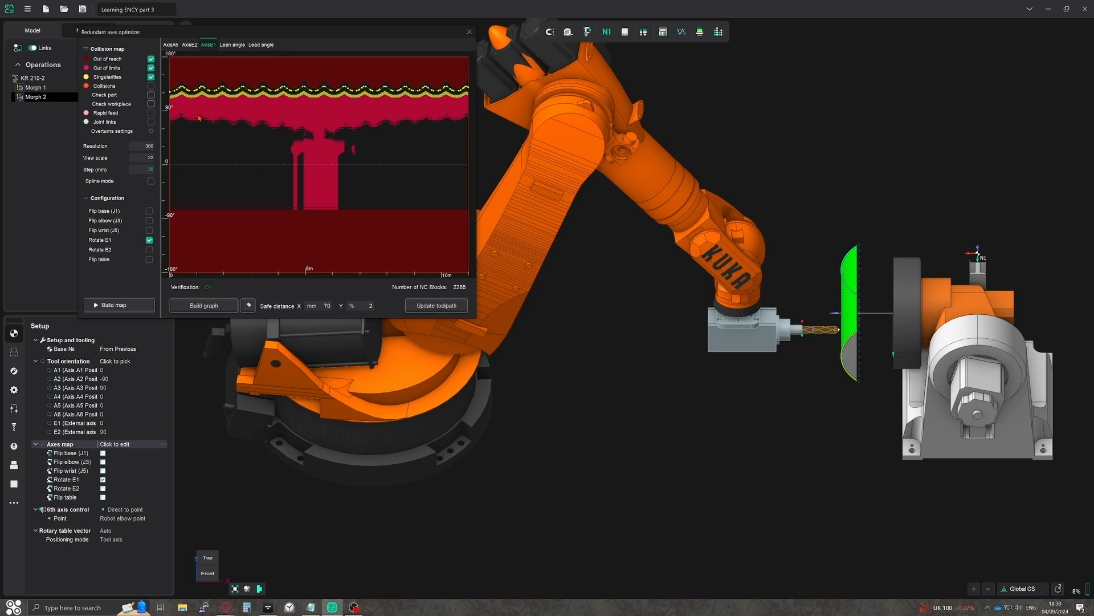
pyautogui.moveTo(187, 126)
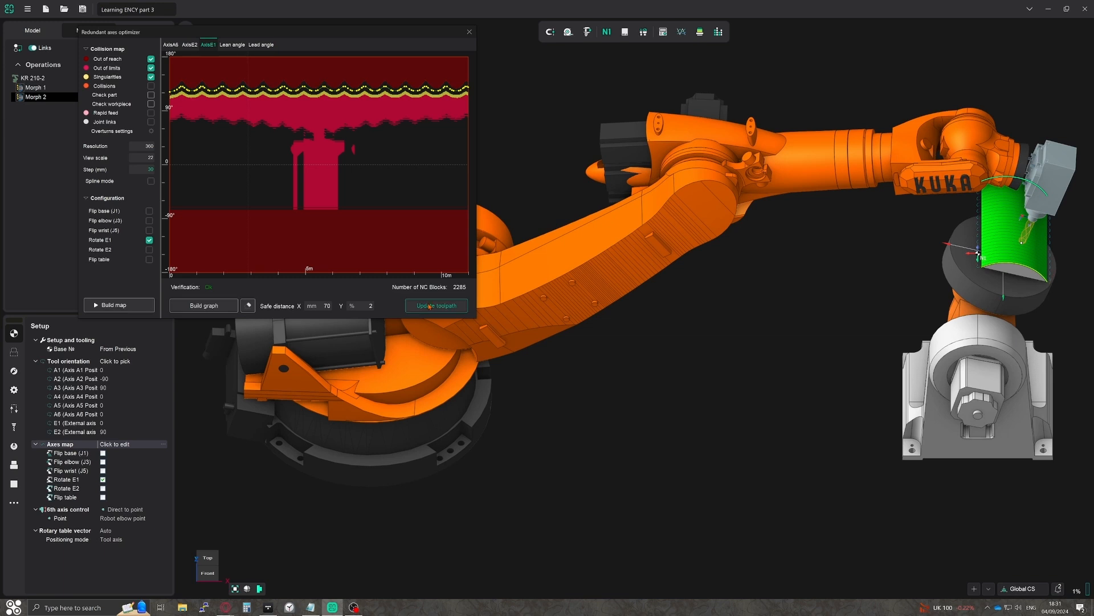
pyautogui.click(436, 305)
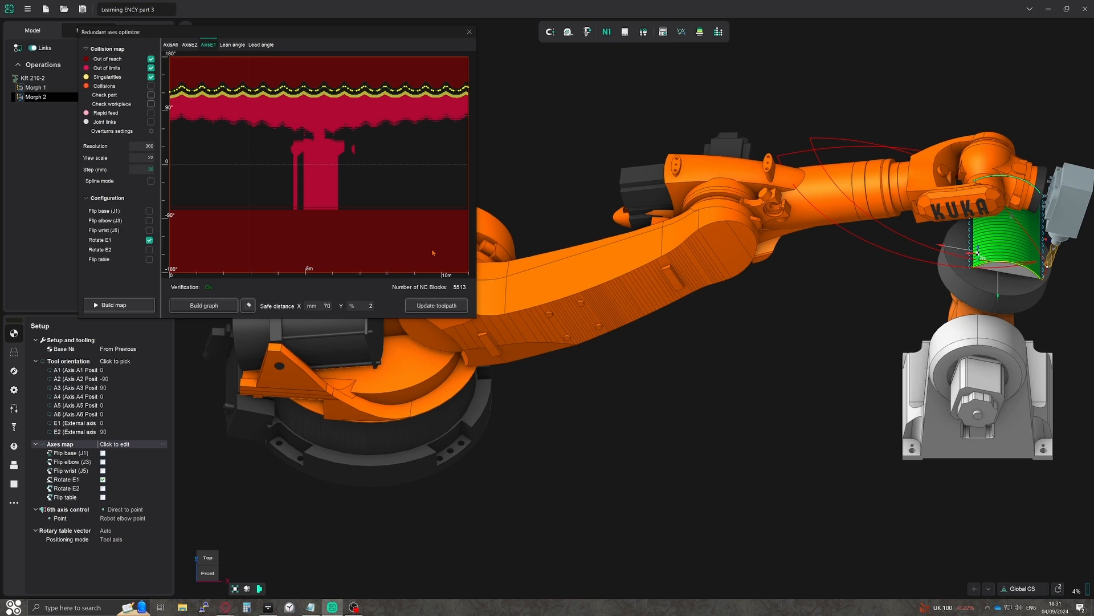
pyautogui.moveTo(271, 151)
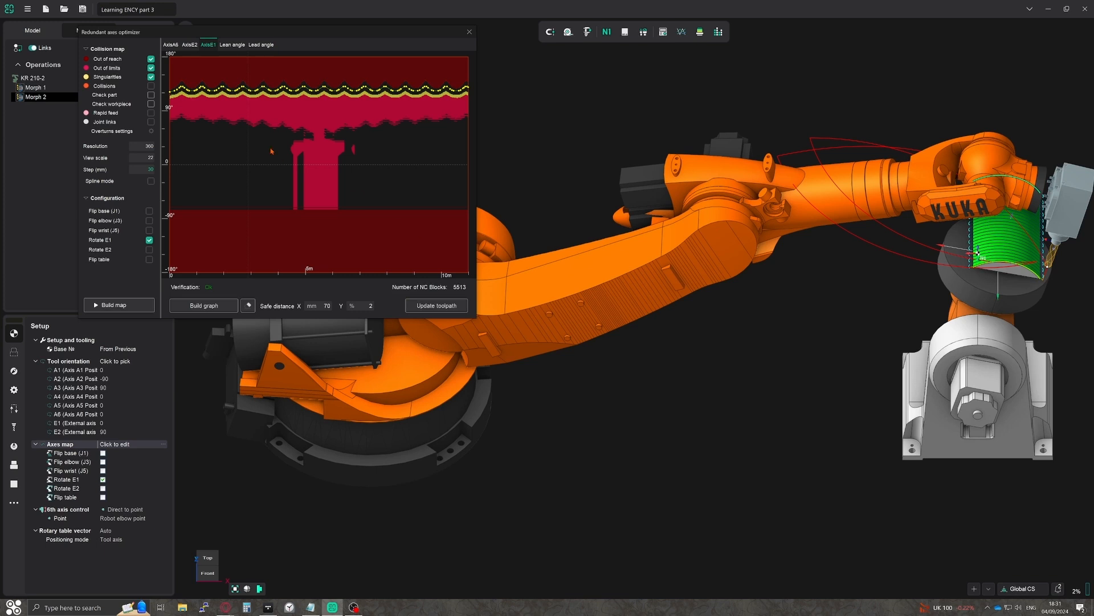
pyautogui.moveTo(187, 57)
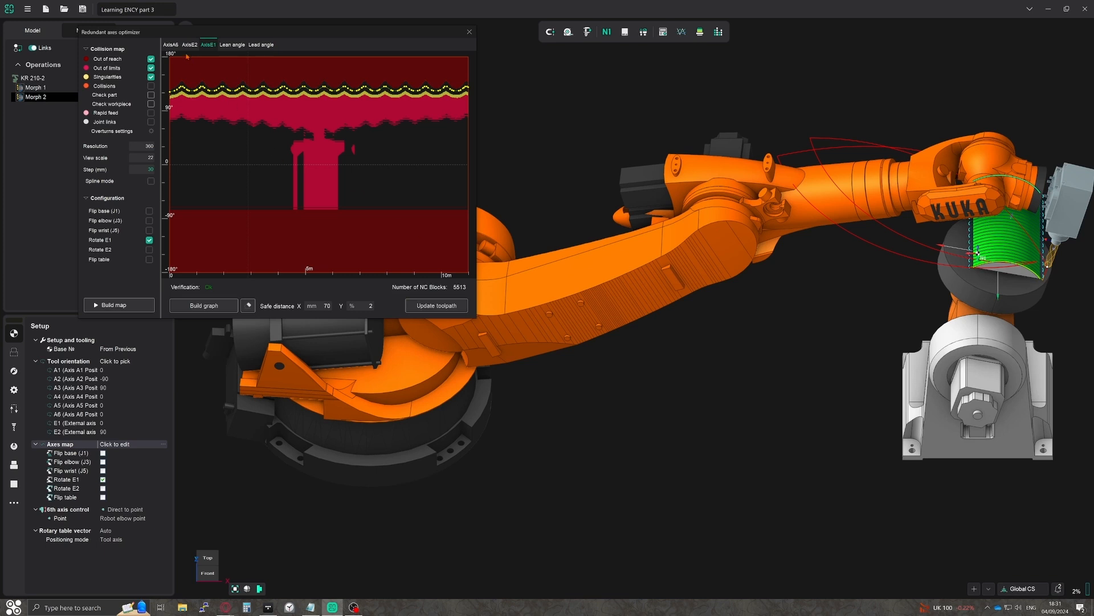
# Build the collision map for axis A6, revealing its zigzag free band.
pyautogui.click(170, 45)
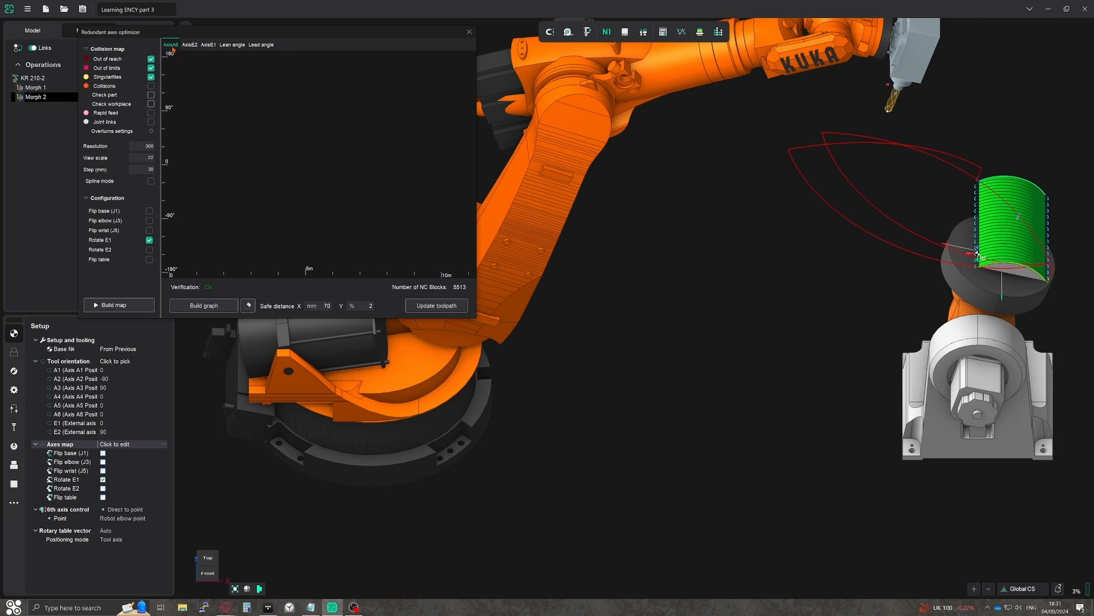
pyautogui.click(118, 305)
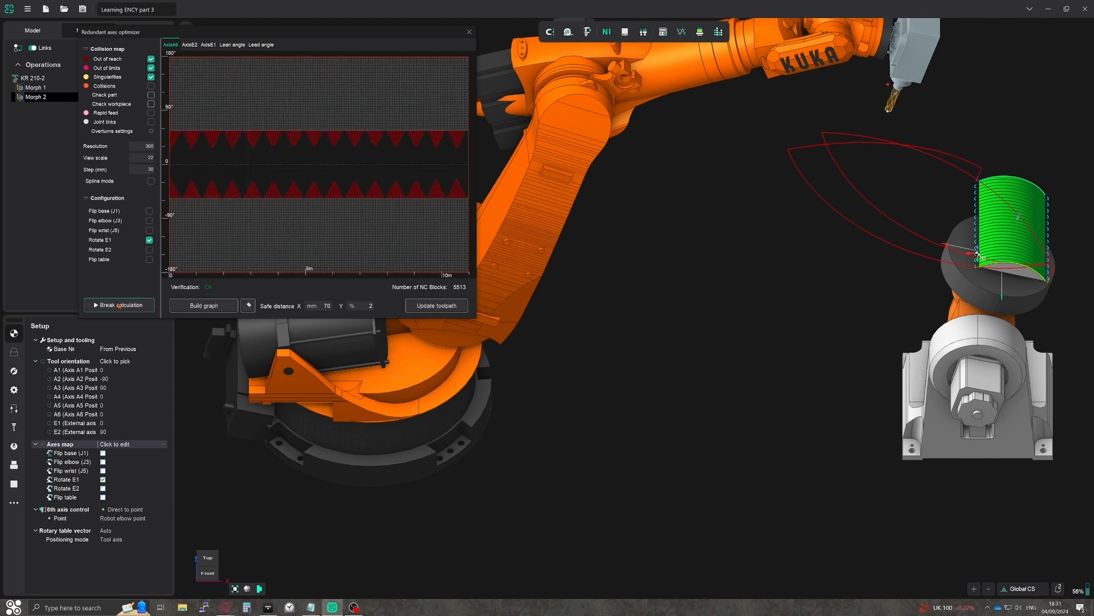
pyautogui.click(119, 305)
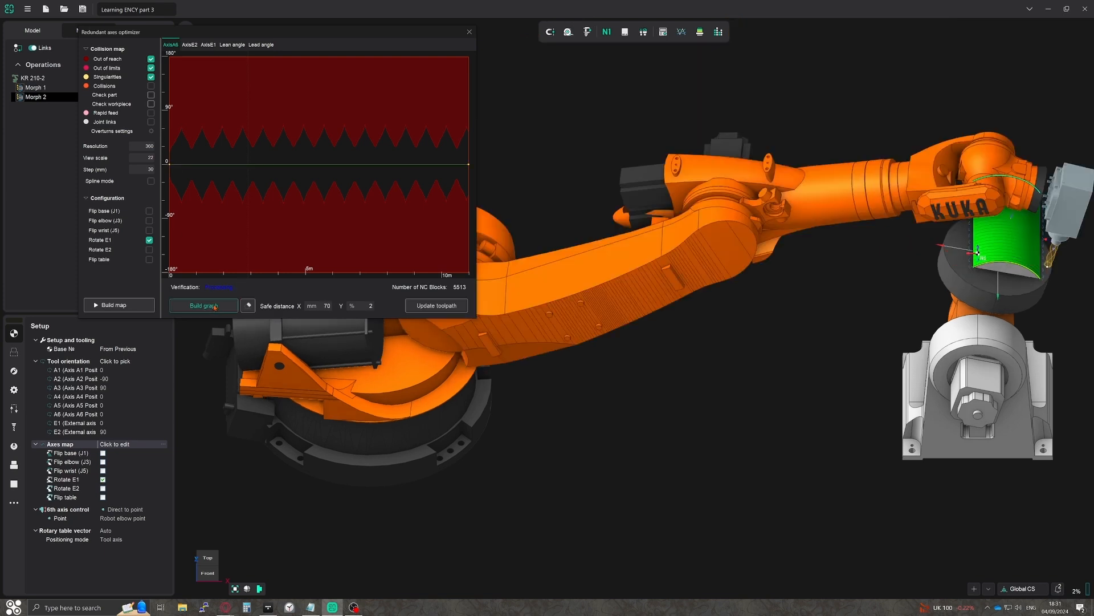
# Build a zigzag A6 graph inside the safe band and update Morph 2's toolpath with it.
pyautogui.click(203, 306)
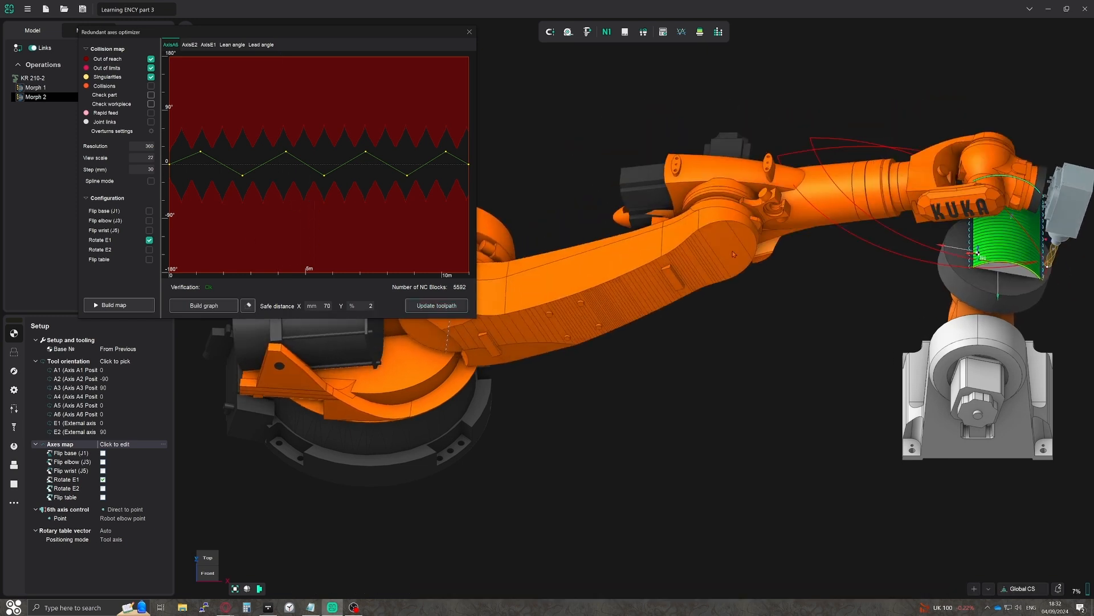
pyautogui.click(680, 31)
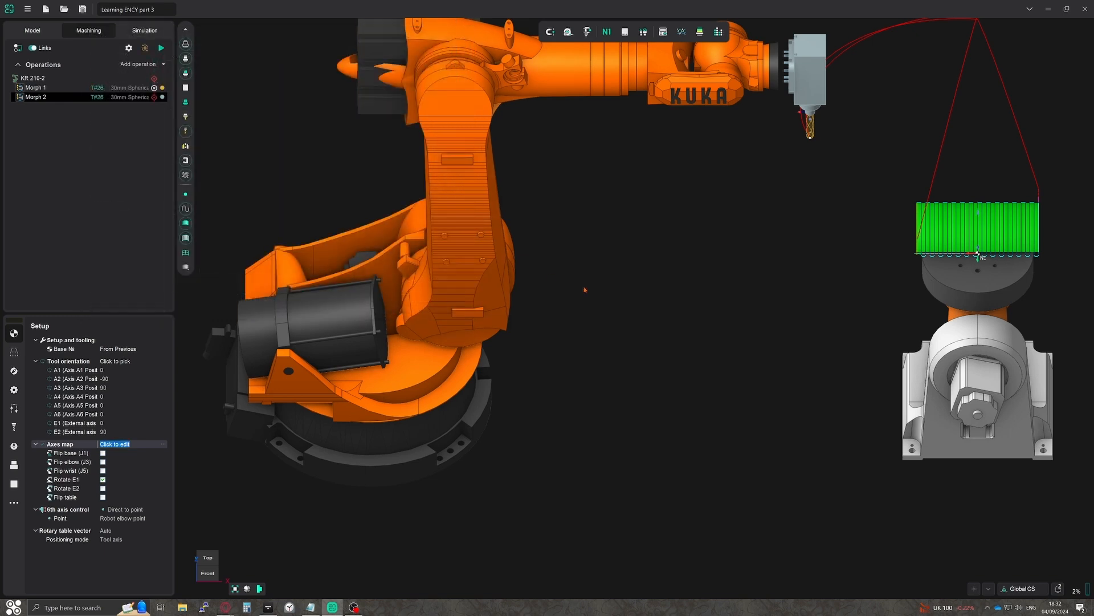
# Simulate Morph 2 machining on the robot at an adjusted movement speed.
pyautogui.click(144, 30)
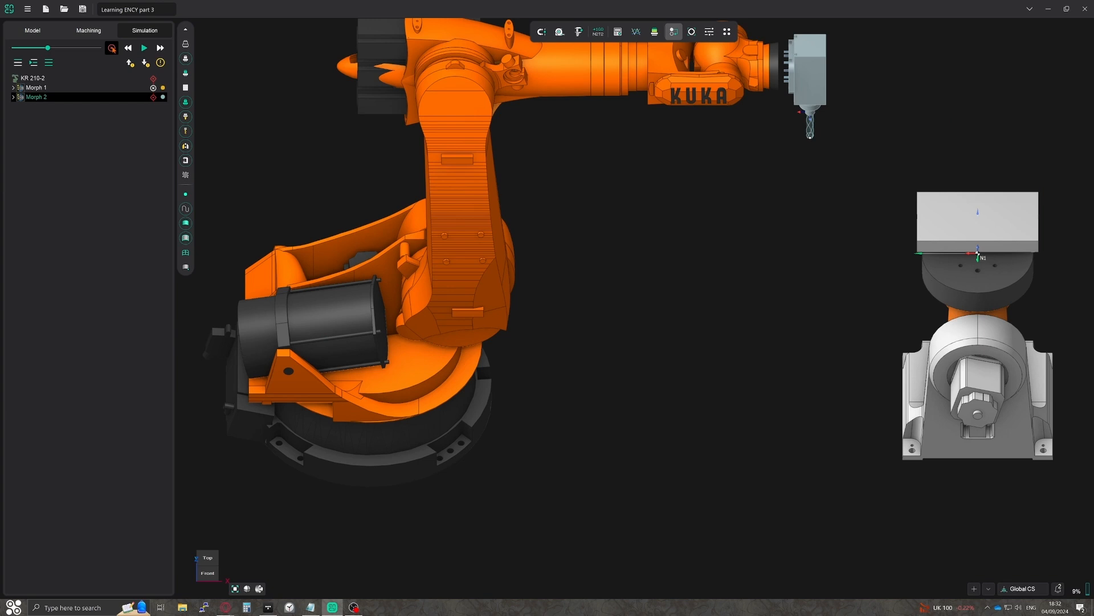
pyautogui.moveTo(146, 63)
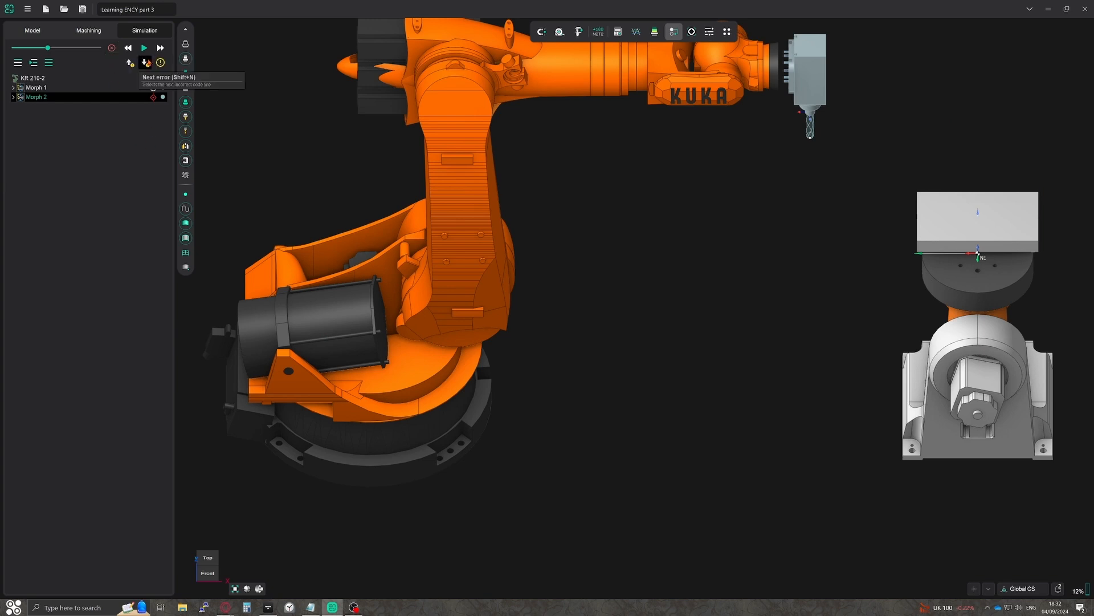
pyautogui.click(144, 48)
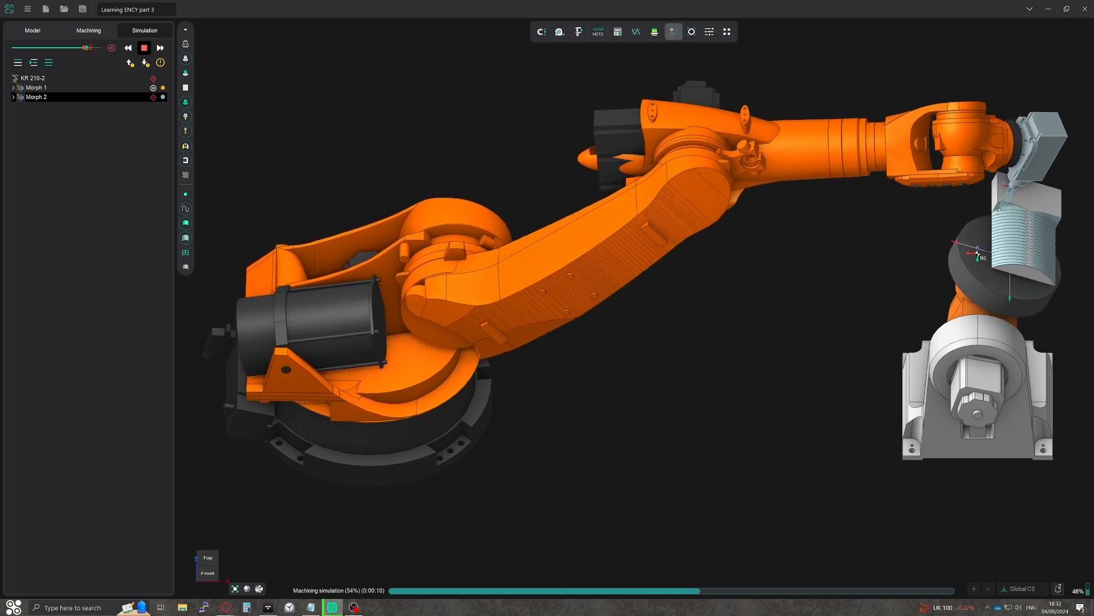
pyautogui.moveTo(85, 47); pyautogui.dragTo(70, 47)
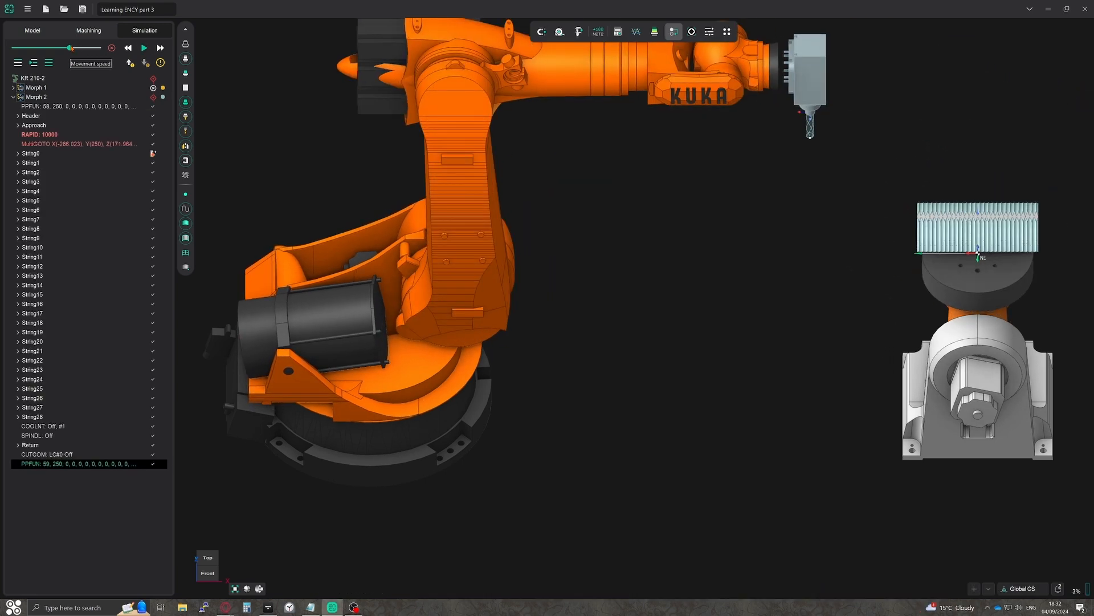
pyautogui.moveTo(646, 187)
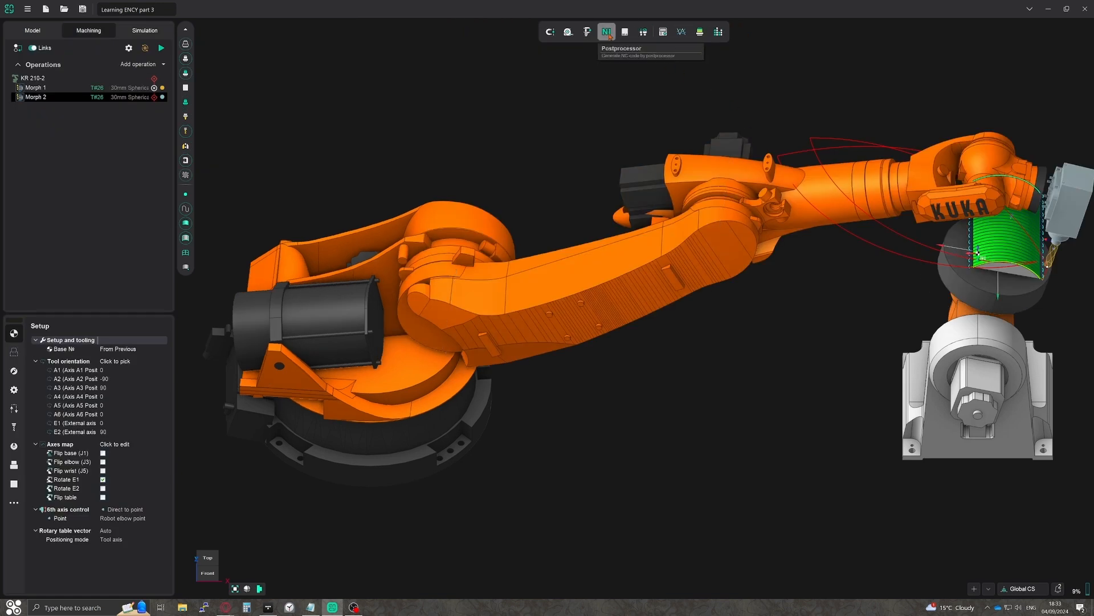
# Choose the KUKA robot.sppx postprocessor for NC generation, targeting Learning ENCY part 301.src.
pyautogui.click(606, 31)
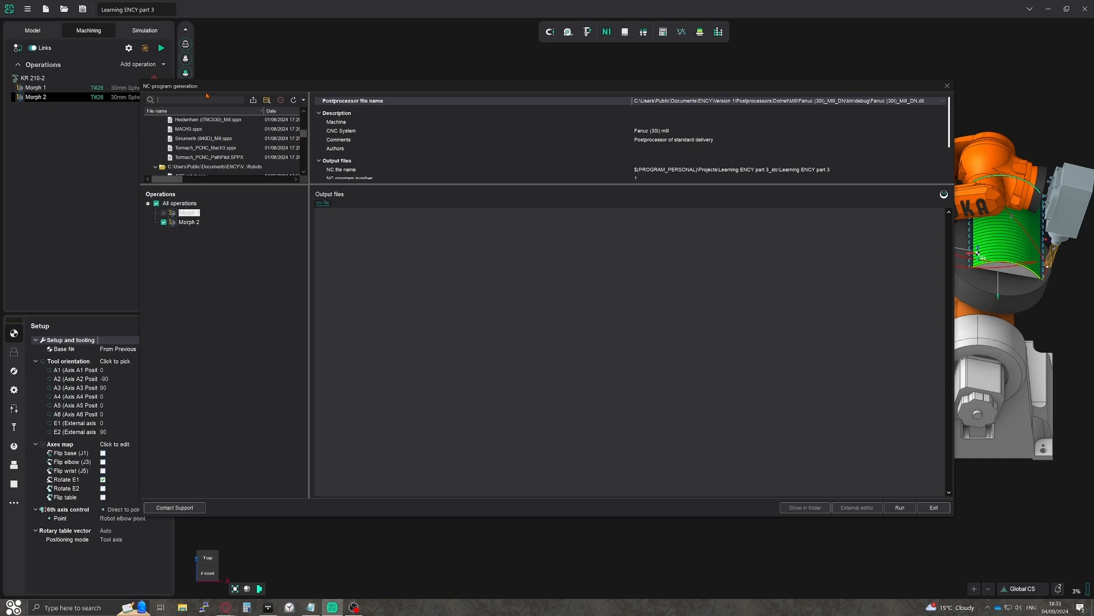
pyautogui.write('kuka')
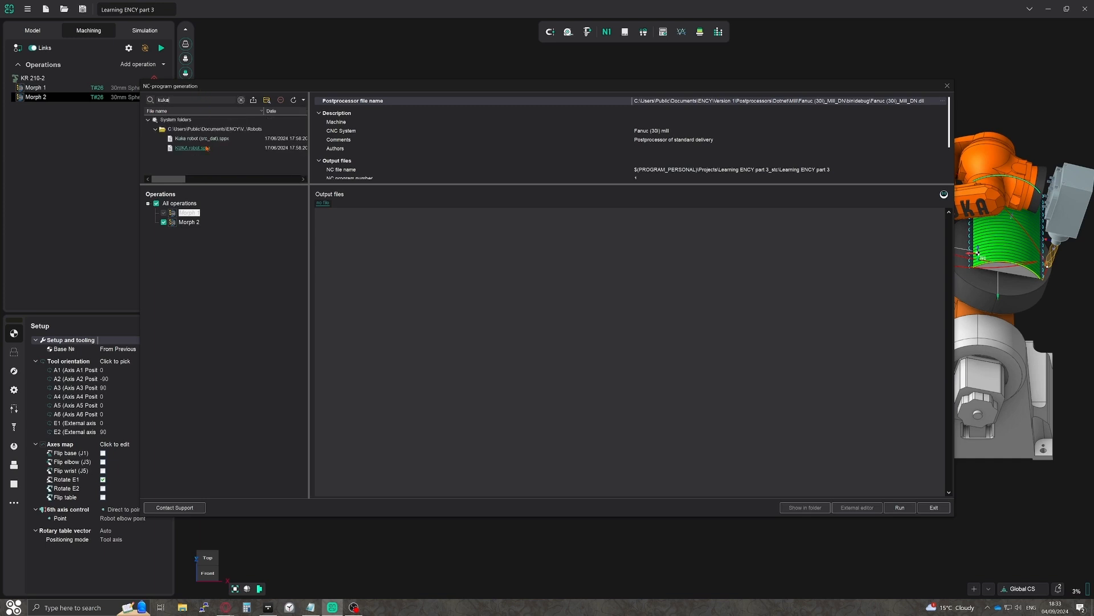
pyautogui.click(193, 147)
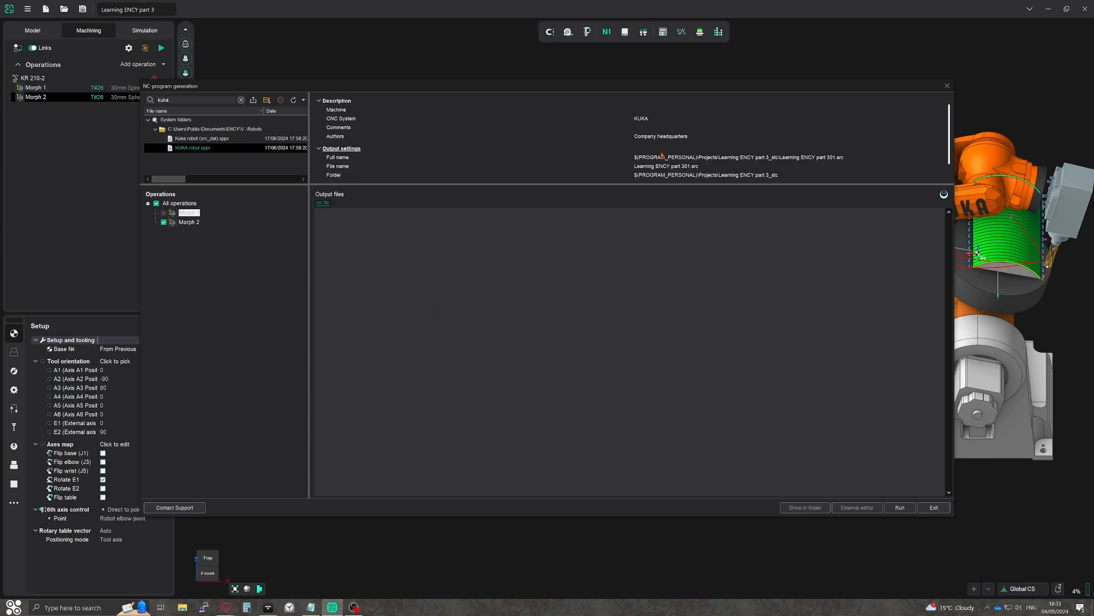
pyautogui.click(318, 100)
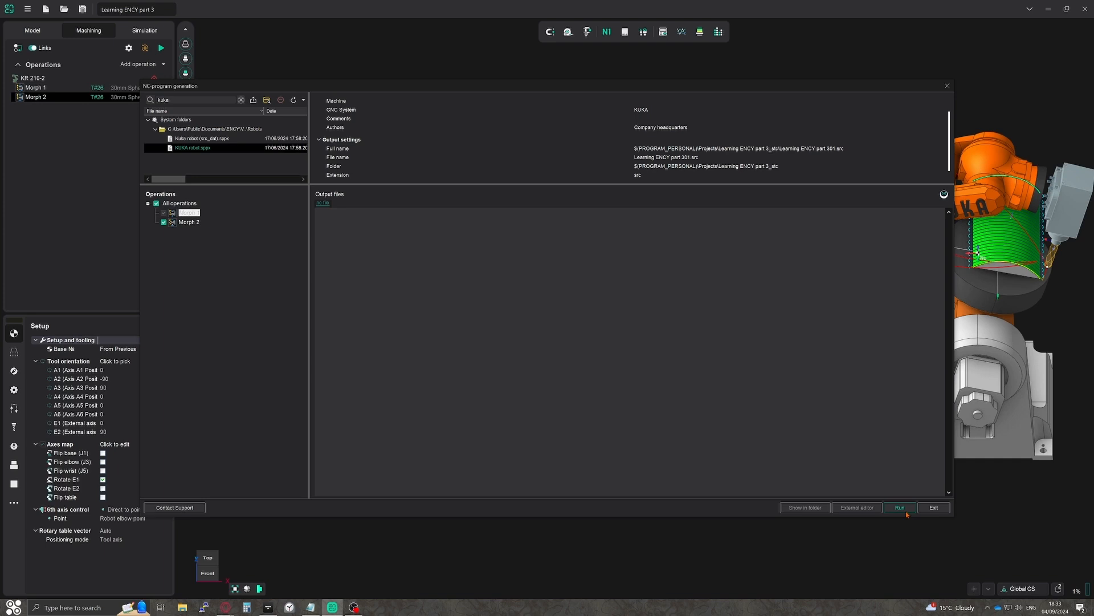
# Run post-processing to generate the KUKA .src program with PTP and LIN moves.
pyautogui.click(899, 507)
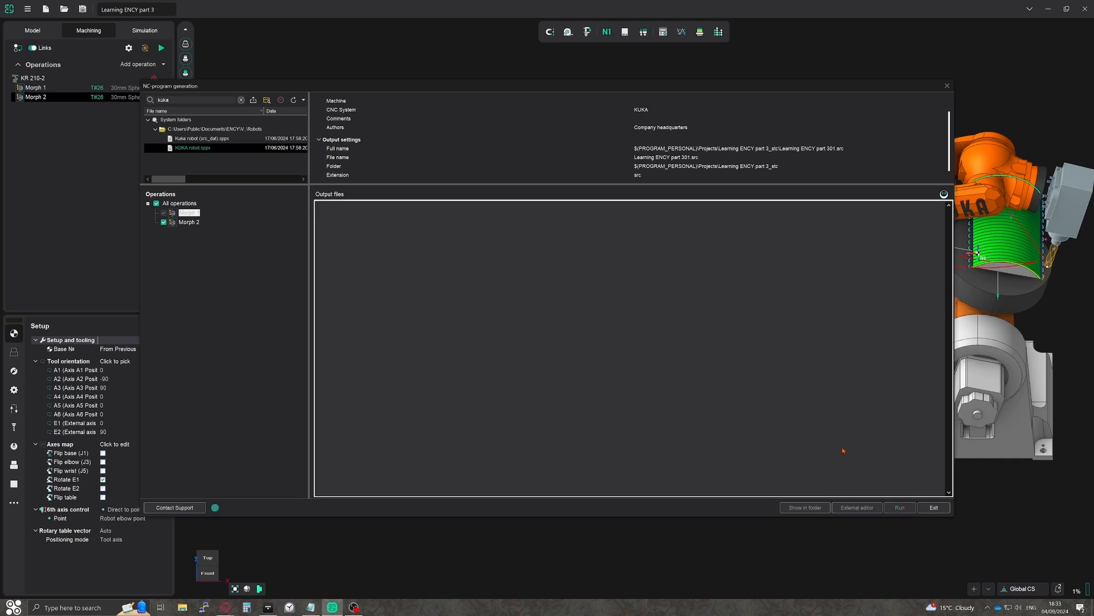
pyautogui.click(899, 508)
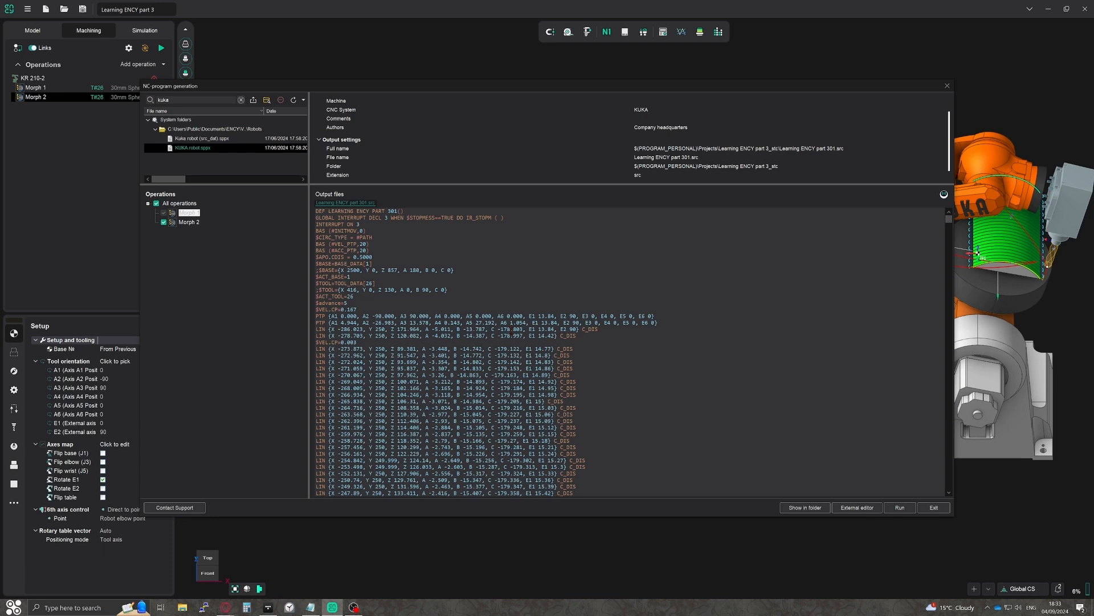
pyautogui.moveTo(633, 353)
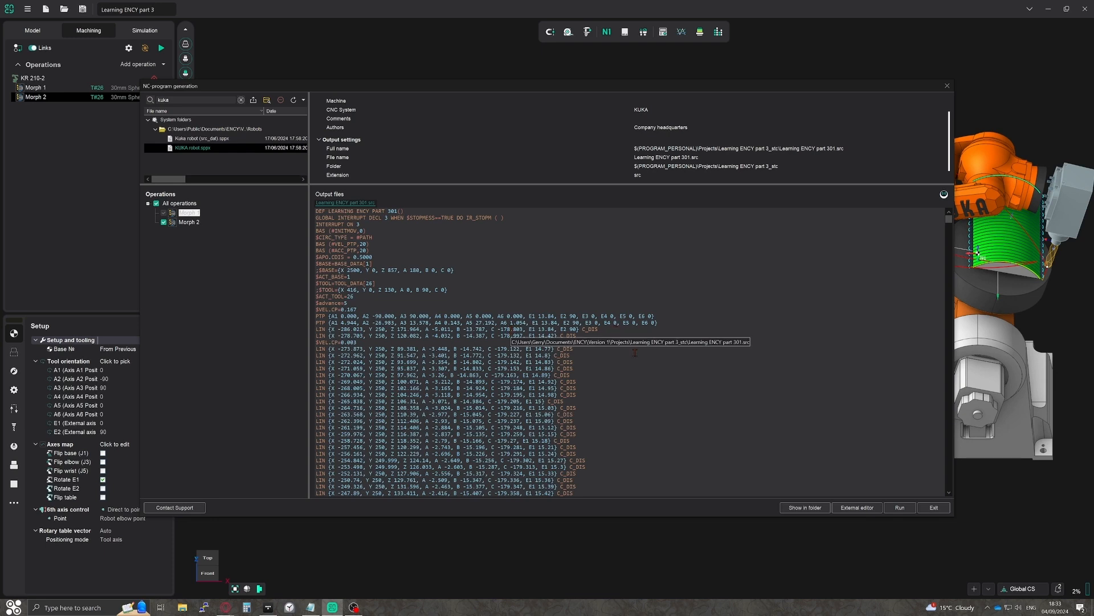